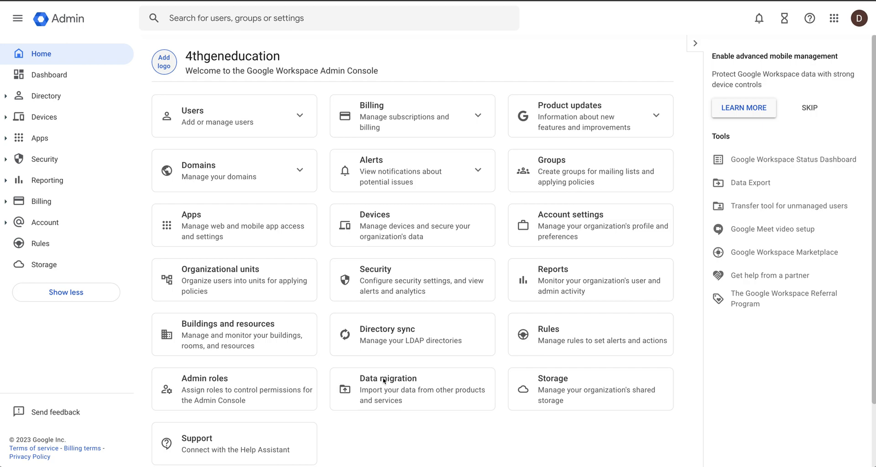
mouse_move(317, 297)
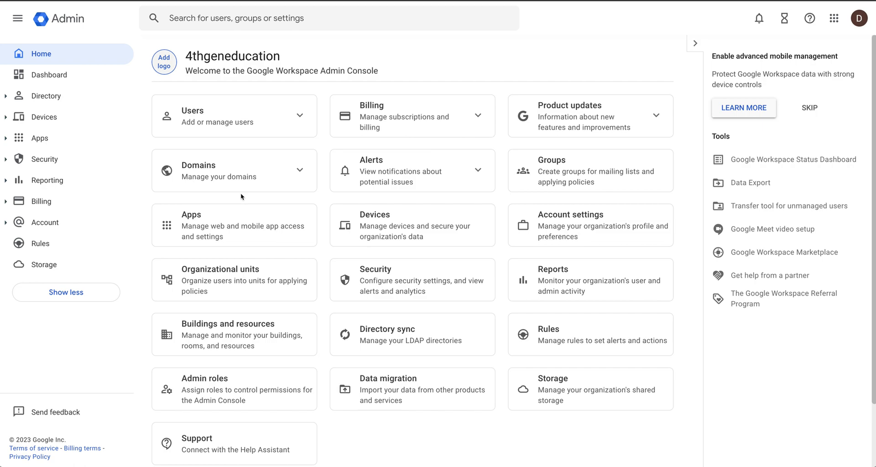
mouse_move(189, 125)
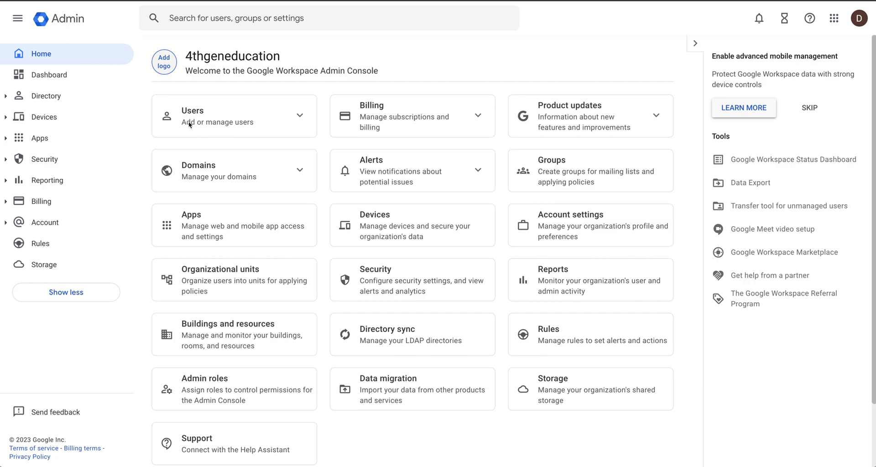
Step: Show the Users list under Directory for the whole organization
left_click(46, 96)
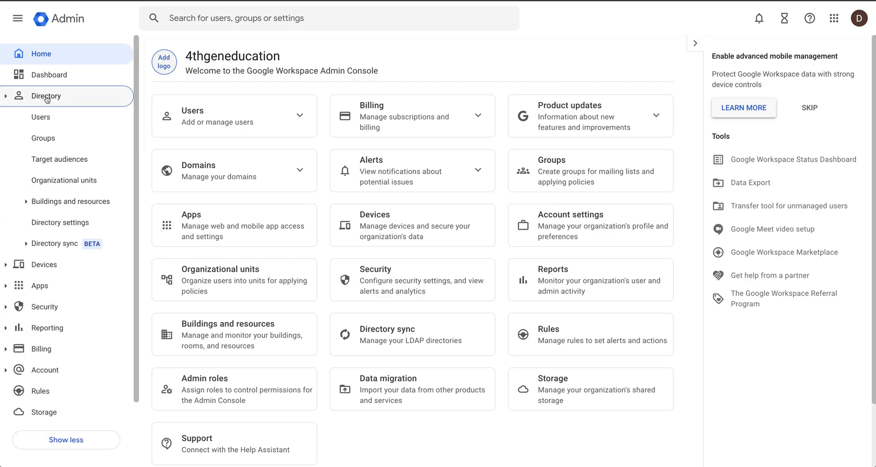
left_click(40, 117)
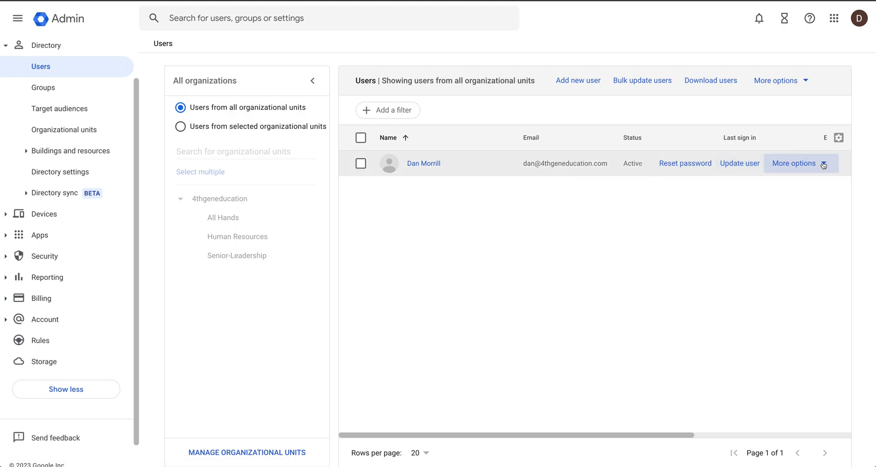
mouse_move(821, 164)
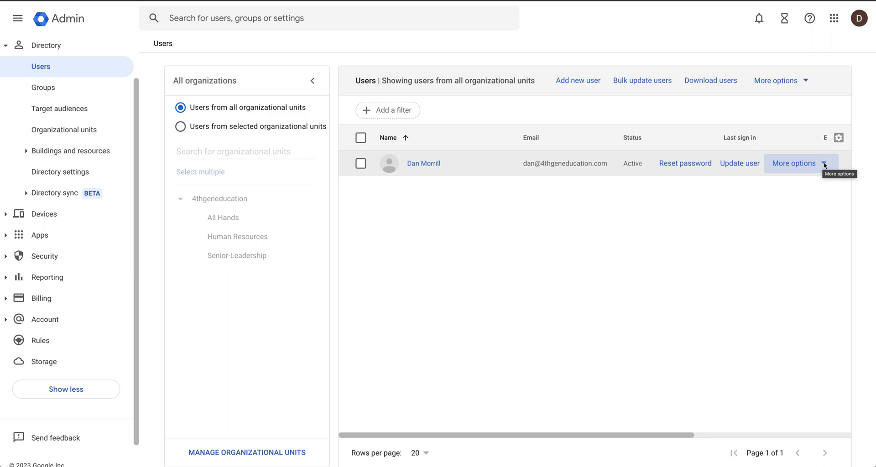
Step: Reveal the More options actions menu on the user's row
left_click(793, 162)
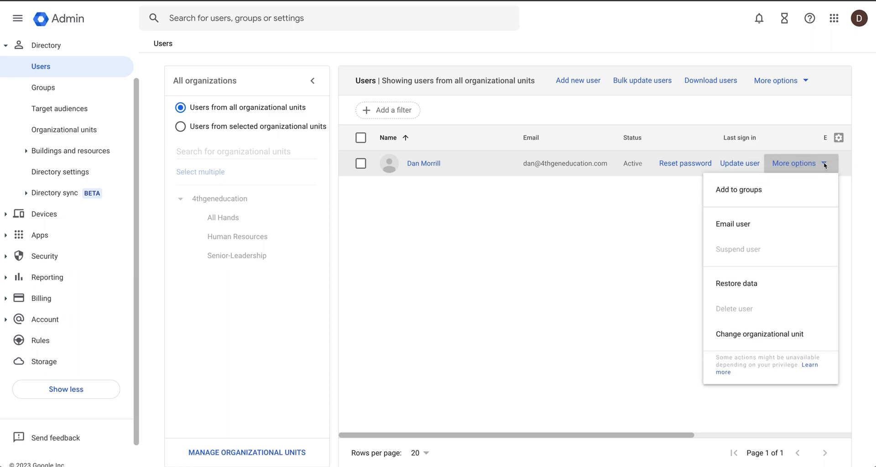
mouse_move(757, 287)
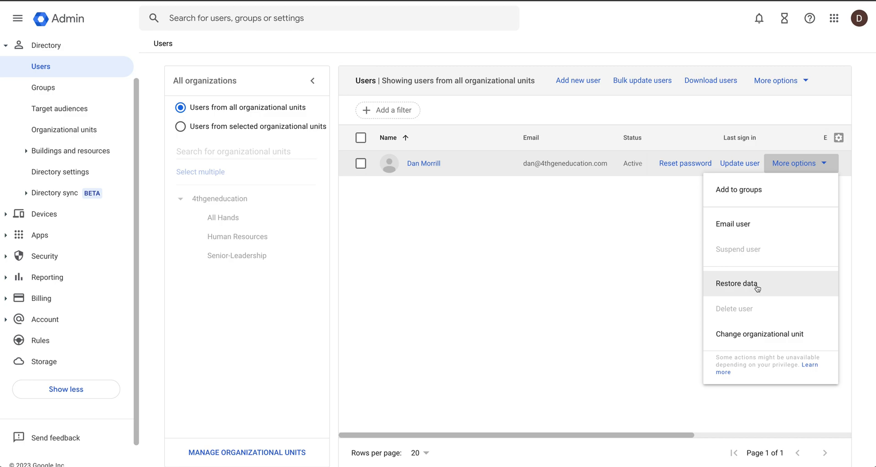
left_click(737, 284)
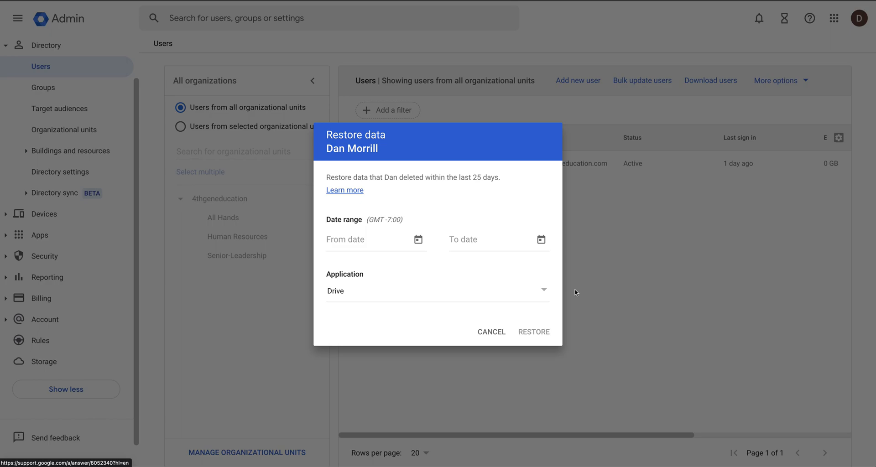
left_click(437, 290)
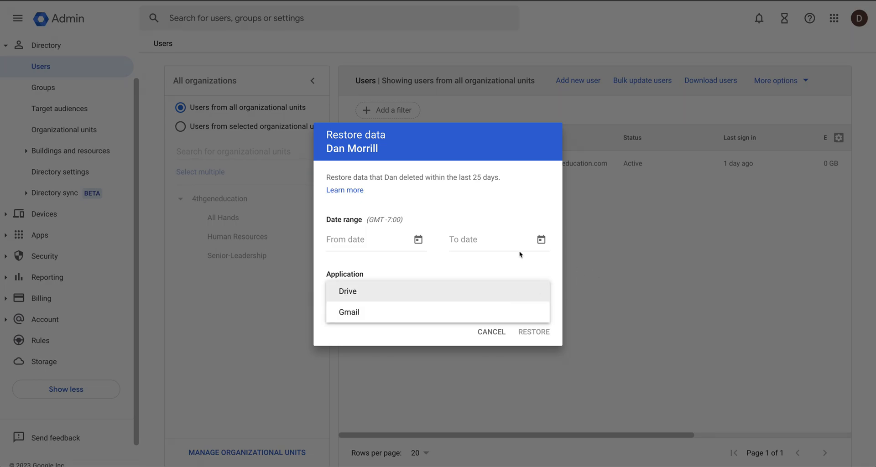
left_click(347, 290)
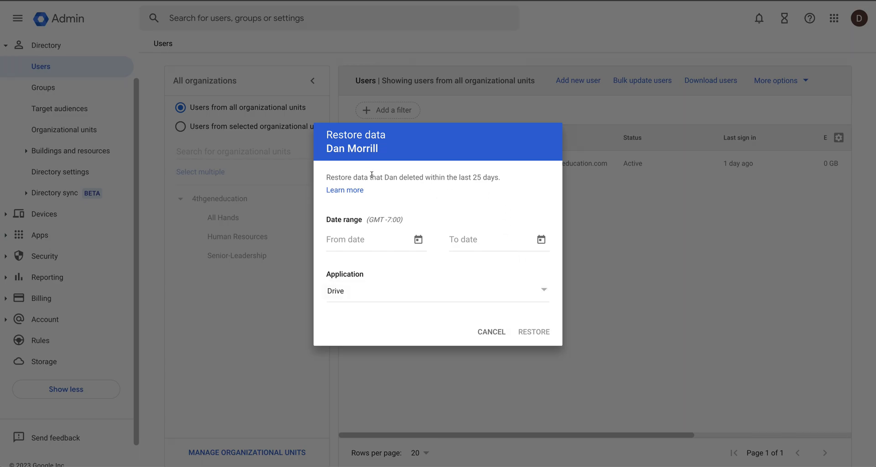
left_click_drag(384, 177, 500, 177)
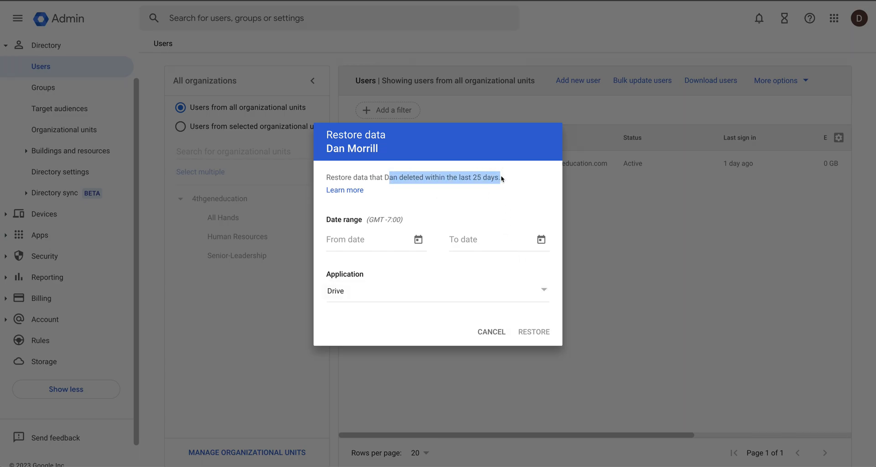